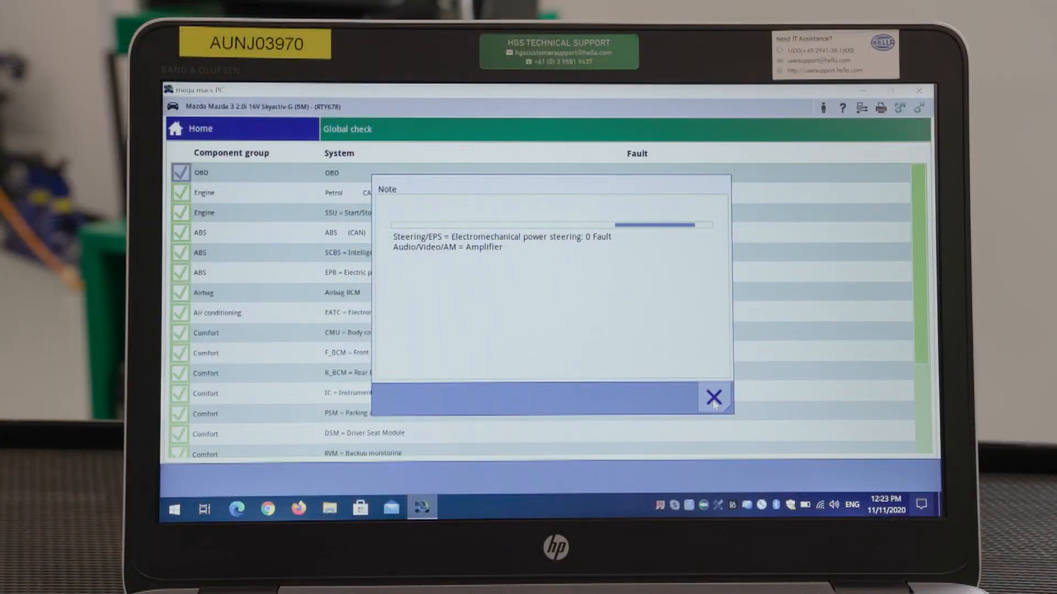
Step: Dismiss the Mazda 3 global check fault results
left_click(713, 397)
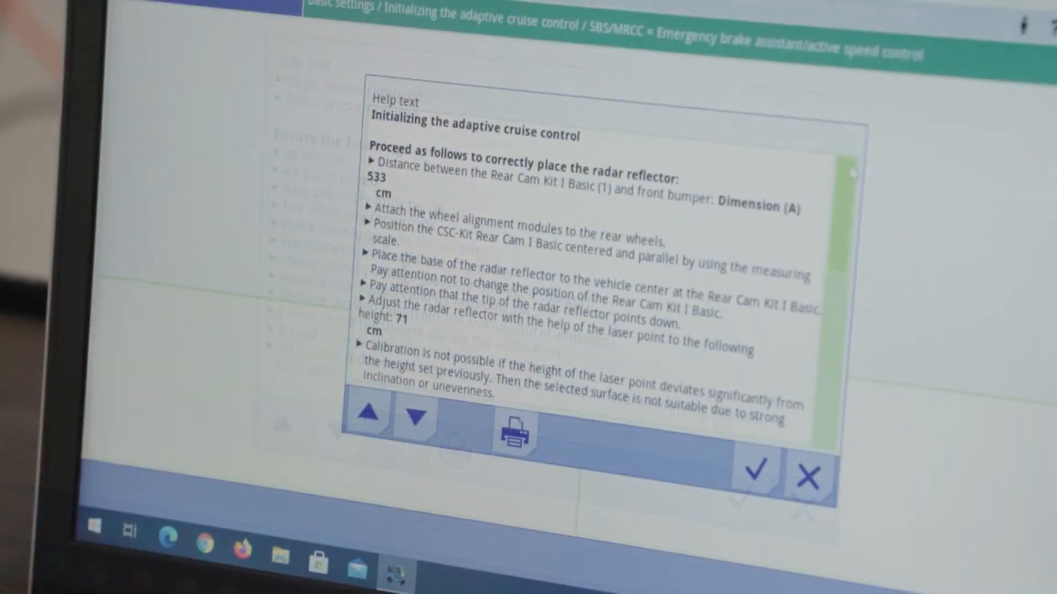
left_click(417, 413)
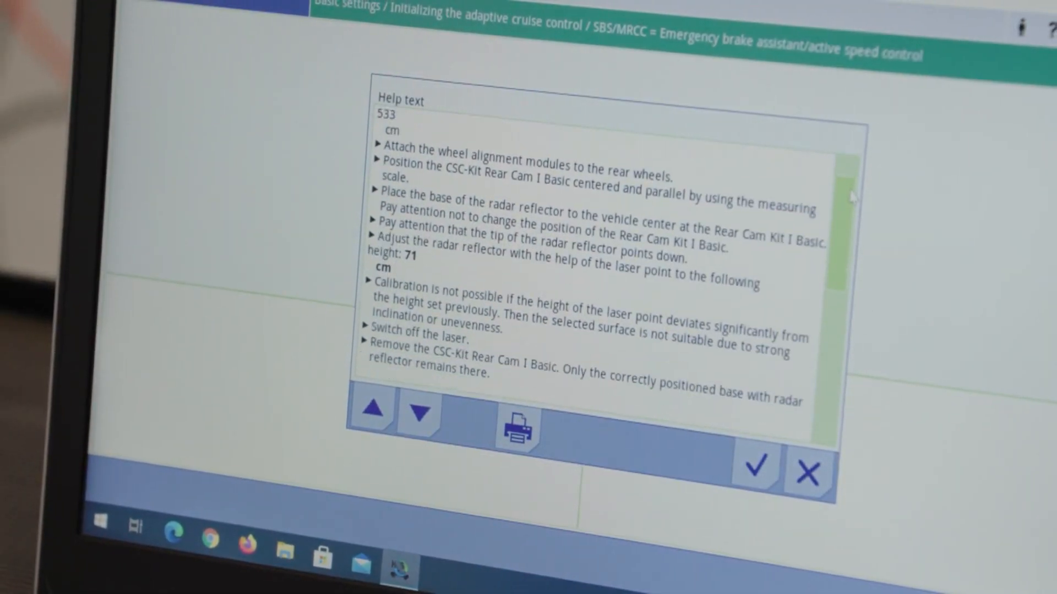
left_click(418, 408)
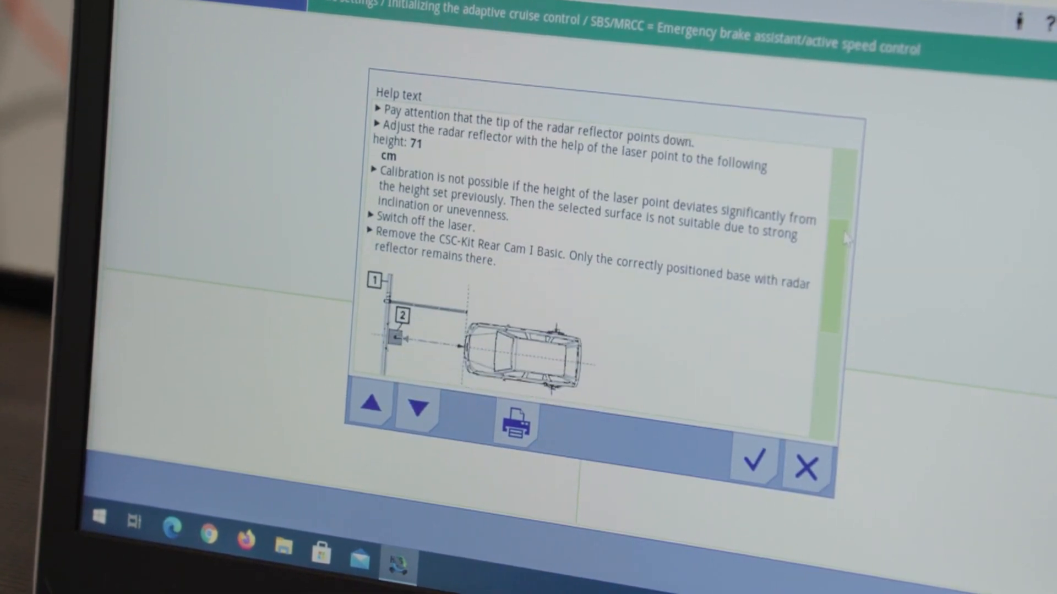
left_click(421, 410)
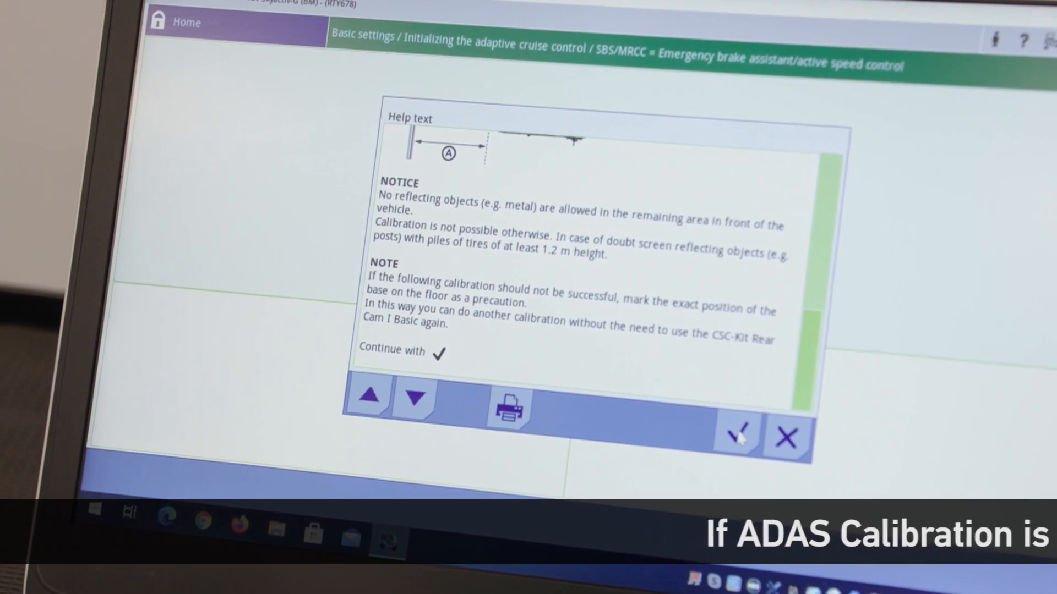
Step: Confirm reflector placement and ignition on, then wait for the adaptation success message
left_click(737, 436)
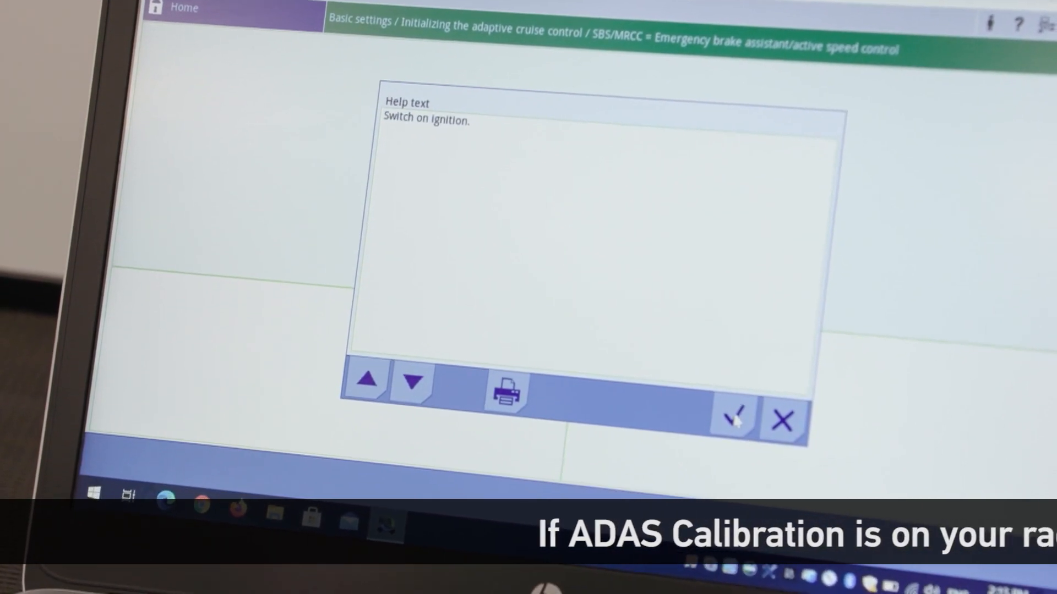
left_click(732, 420)
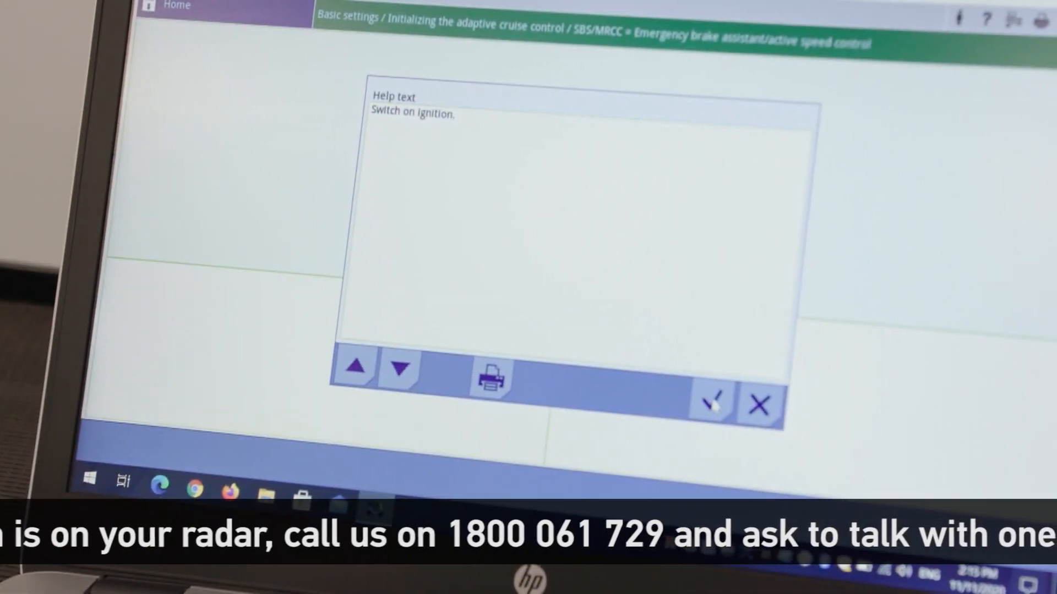
left_click(711, 402)
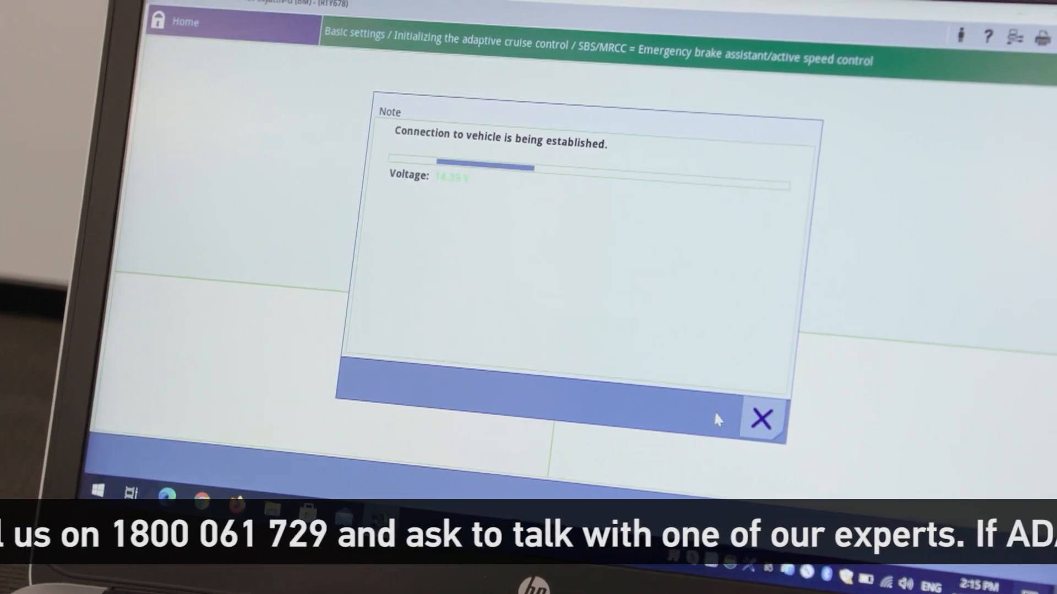
left_click(760, 418)
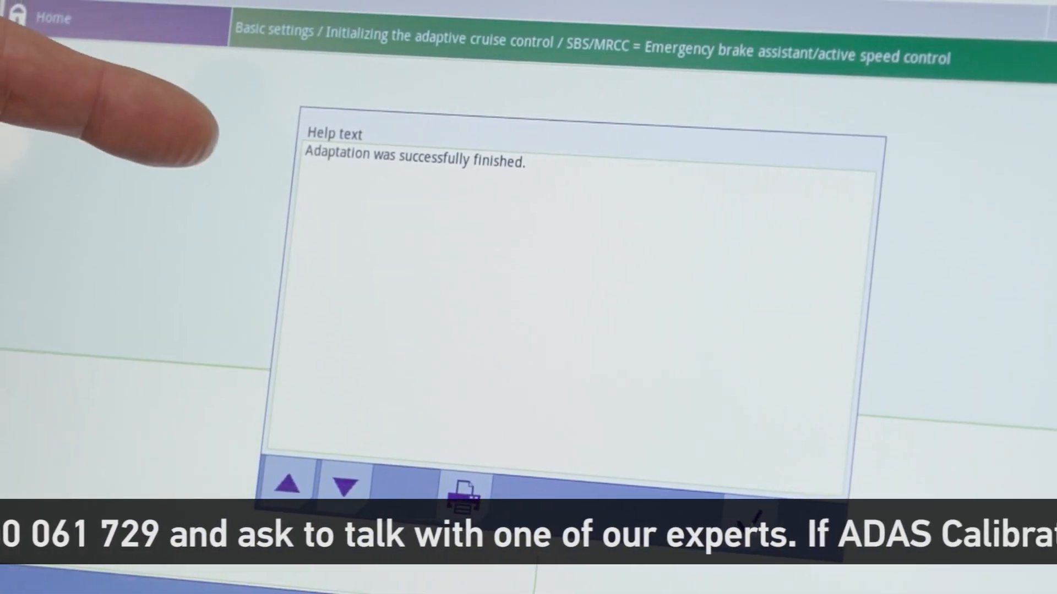